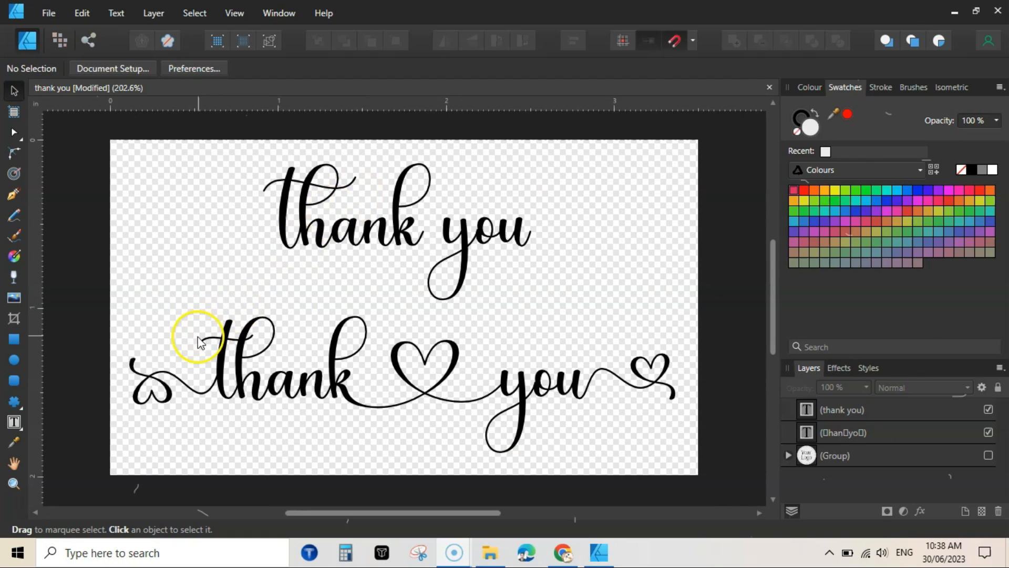
# Leave the 'thank you' design in Affinity Designer and bring up the Creative Fabrica Fontcloud page in Chrome.
pyautogui.click(332, 377)
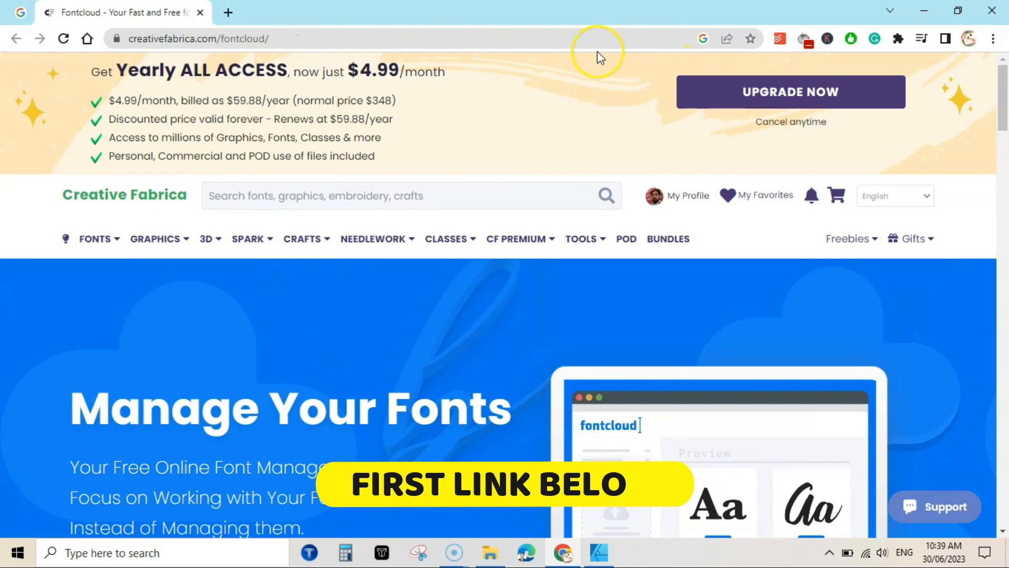
# Launch the Fontcloud app from Creative Fabrica's Tools menu to list the Maddison and Simia fonts.
pyautogui.click(581, 239)
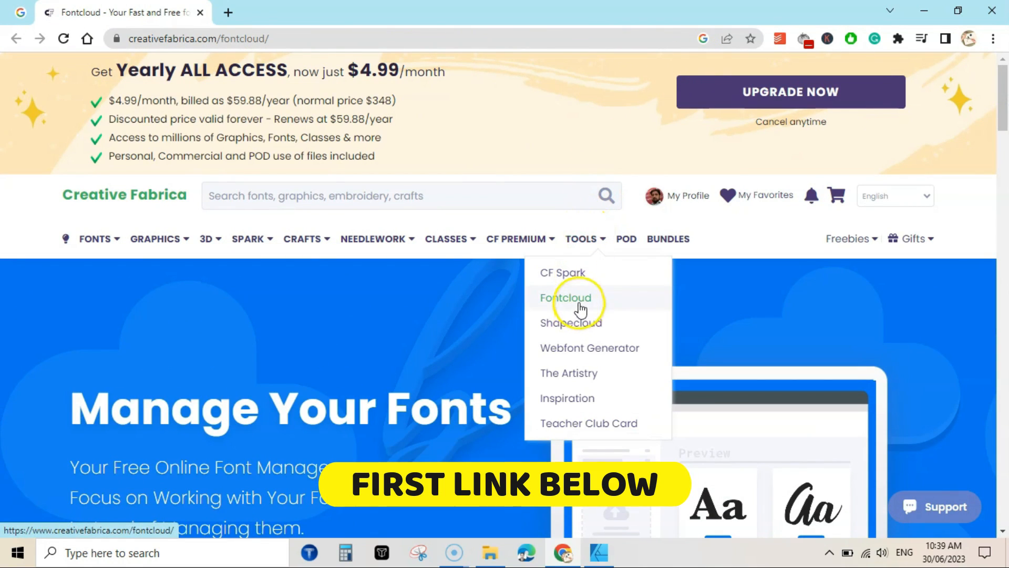
pyautogui.click(565, 297)
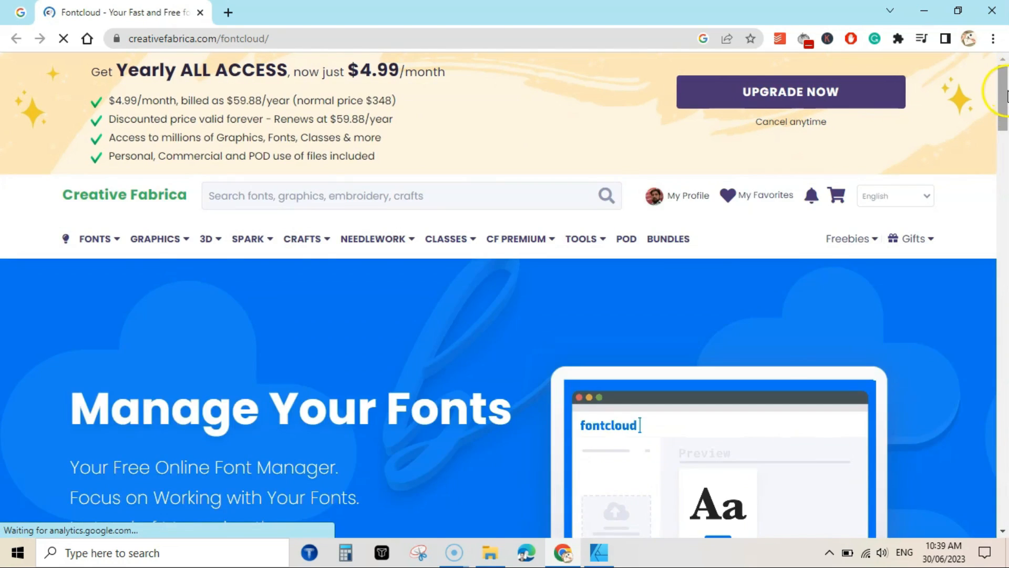
pyautogui.scroll(-3)
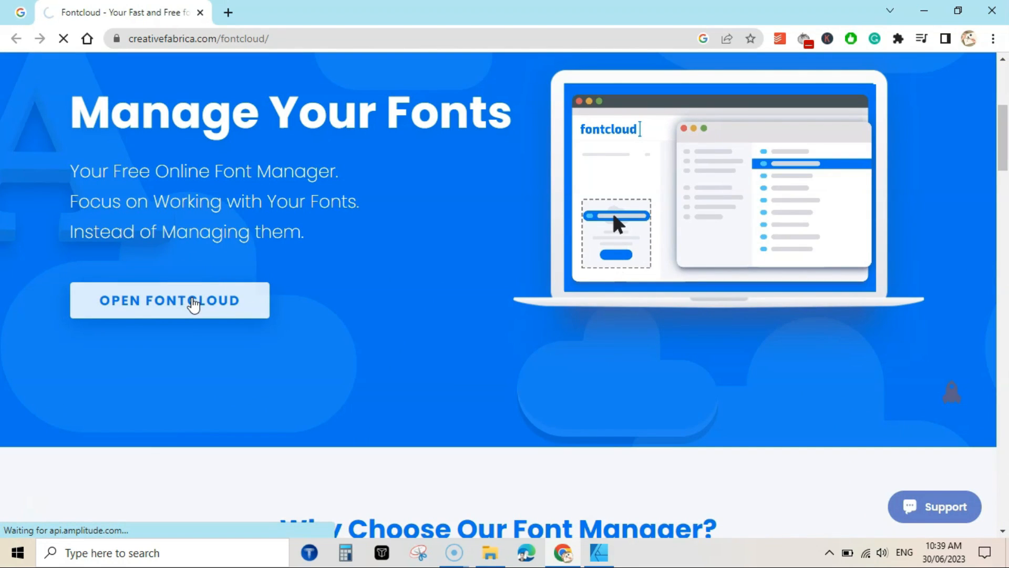
pyautogui.click(169, 300)
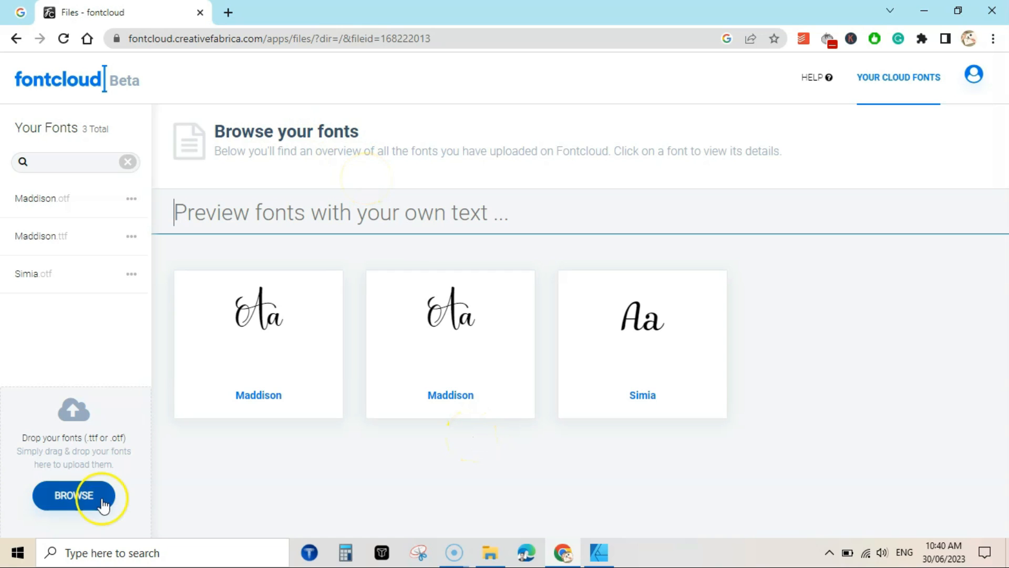
# Upload the Monogram font, then open Maddison.ttf's glyph detail page.
pyautogui.click(73, 496)
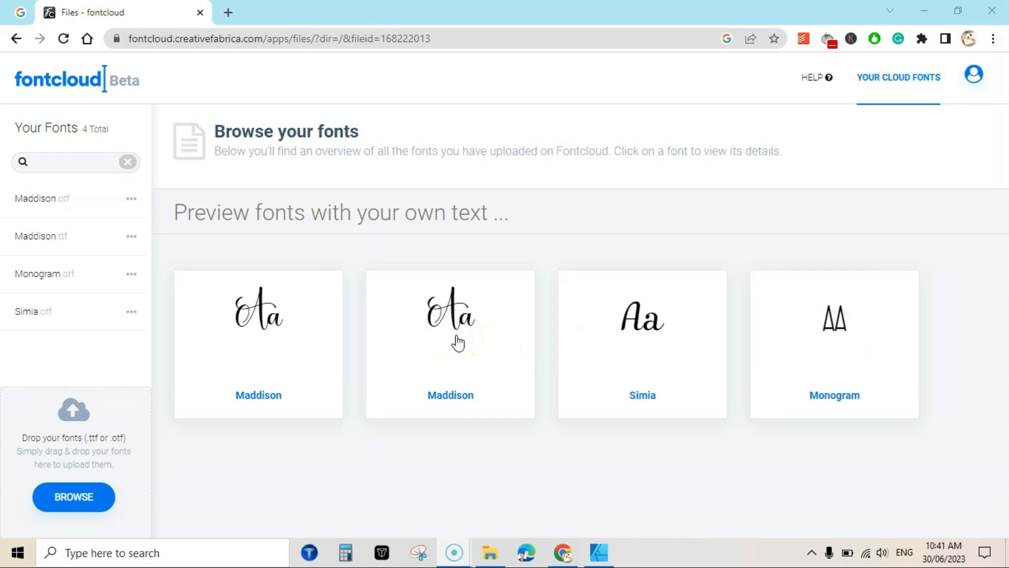
pyautogui.click(463, 347)
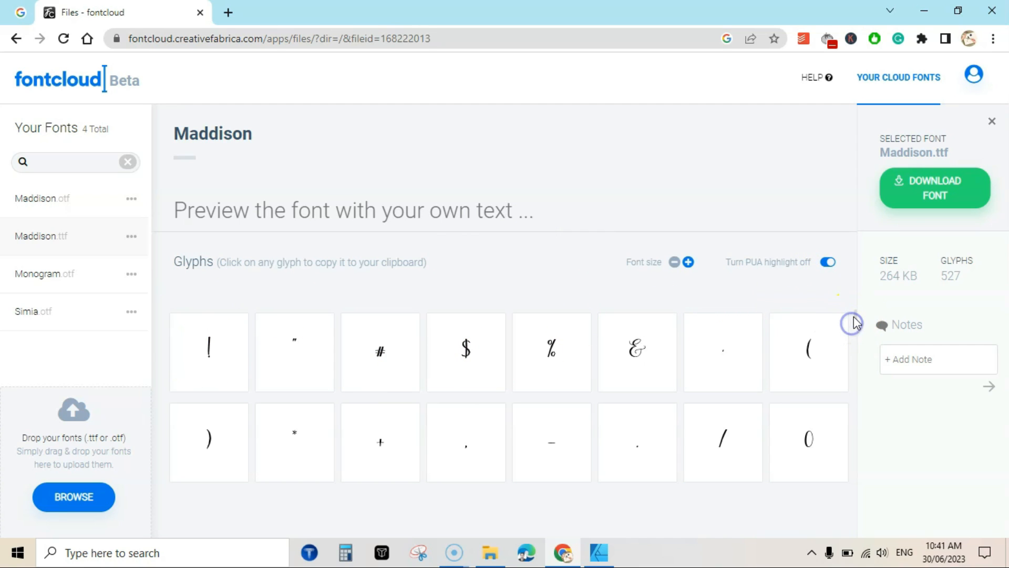
pyautogui.scroll(-3)
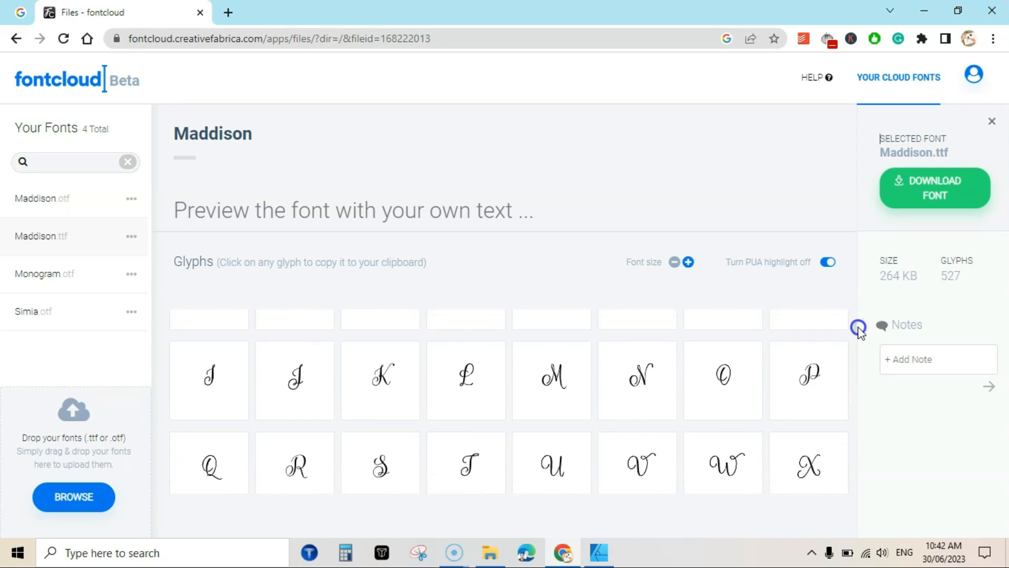
pyautogui.scroll(-3)
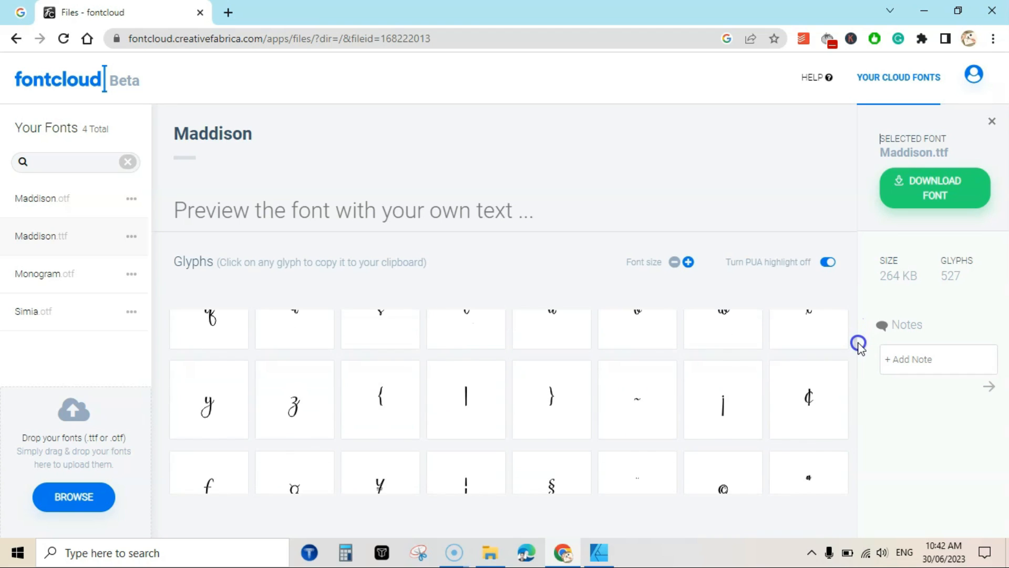
pyautogui.scroll(-3)
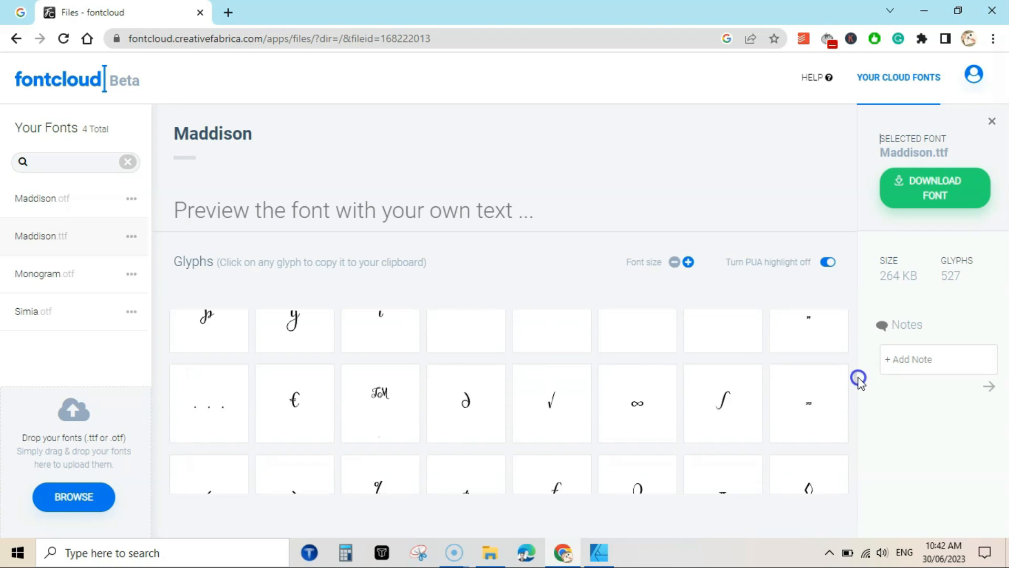
pyautogui.scroll(-3)
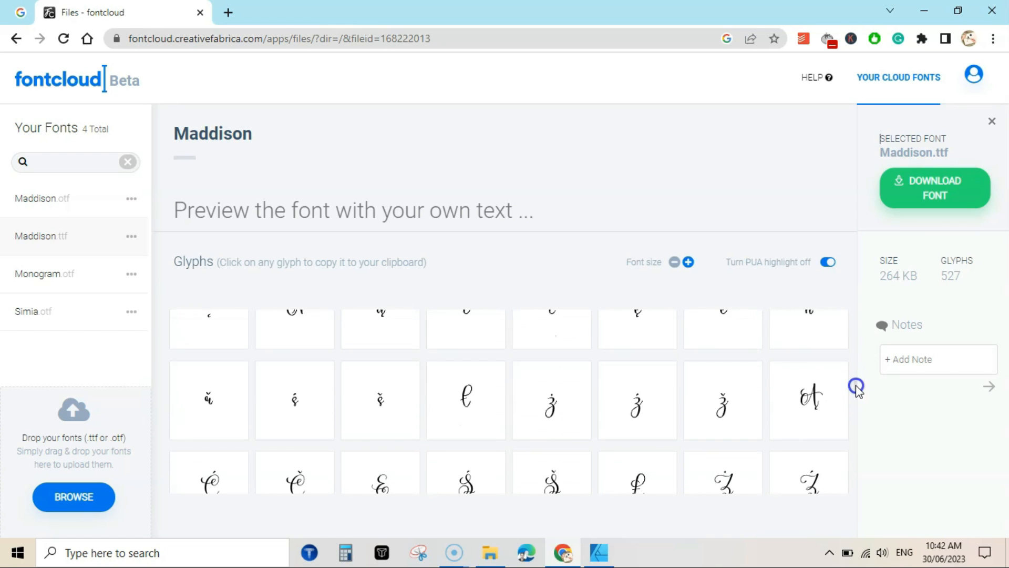
pyautogui.scroll(-3)
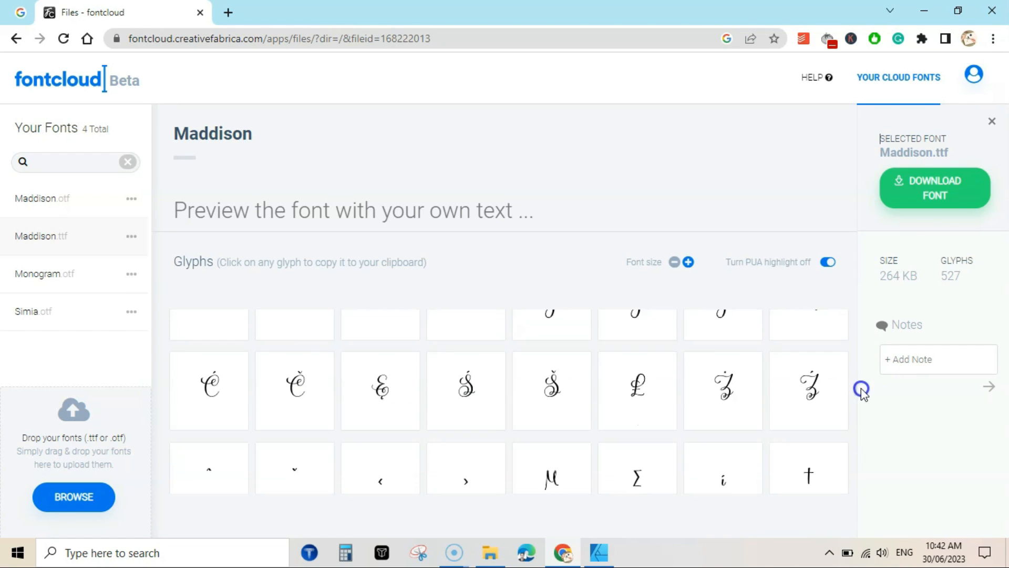
pyautogui.scroll(-3)
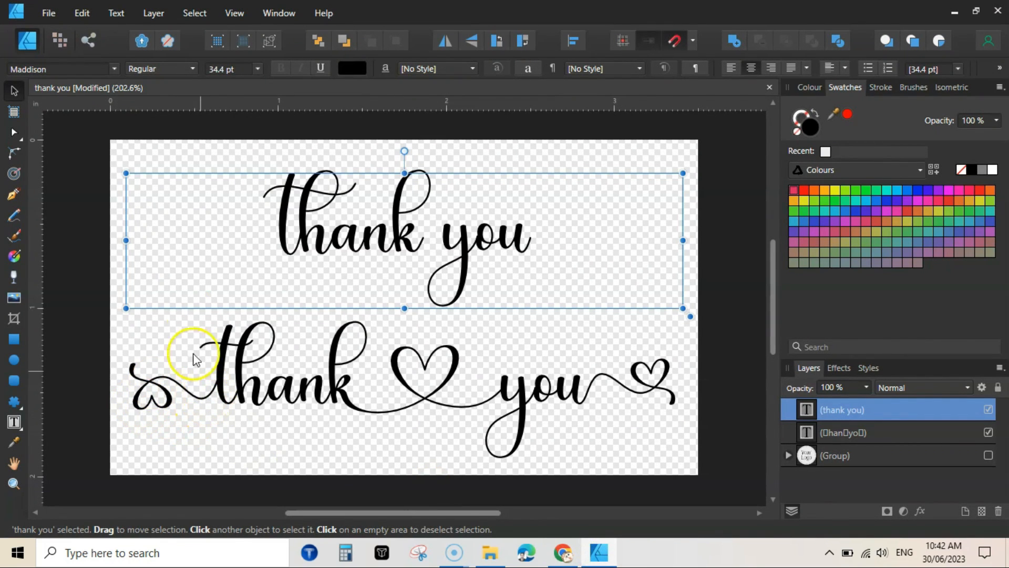
pyautogui.moveTo(290, 206)
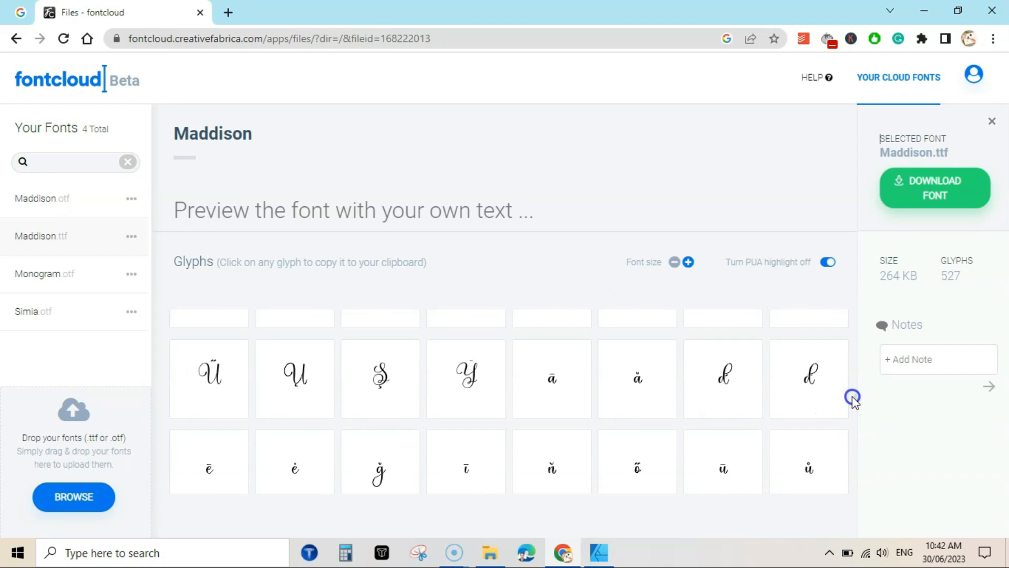
# Preview 'thank you' in Maddison.ttf and scroll the glyph grid to the heart-swash alternates.
pyautogui.click(290, 210)
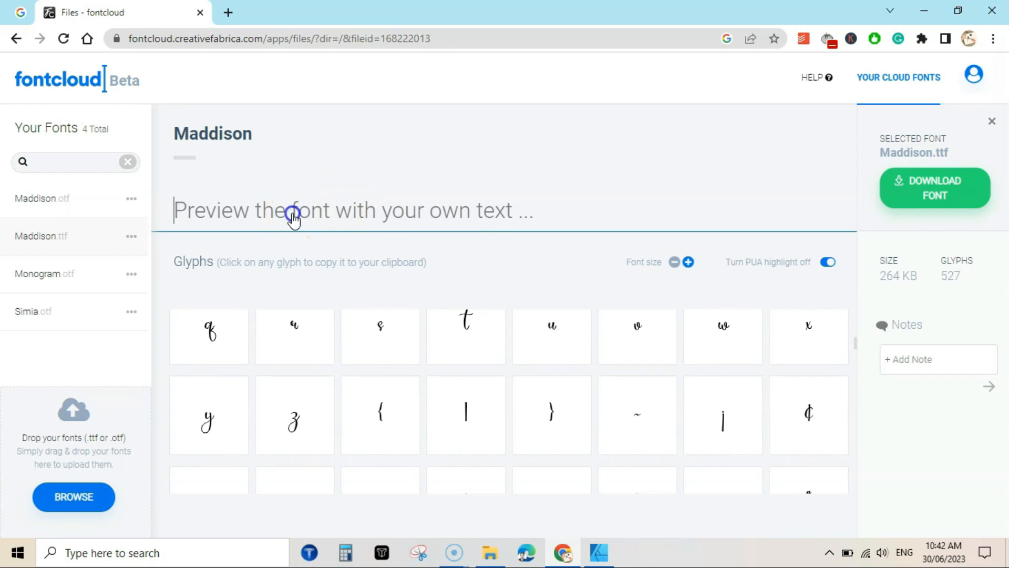
pyautogui.write('Th')
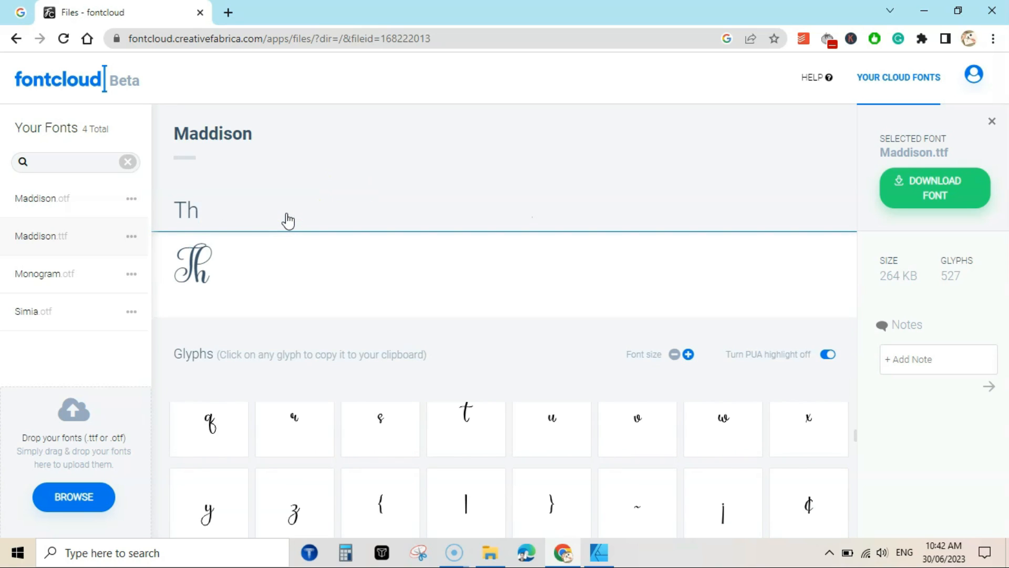
pyautogui.write('thank you')
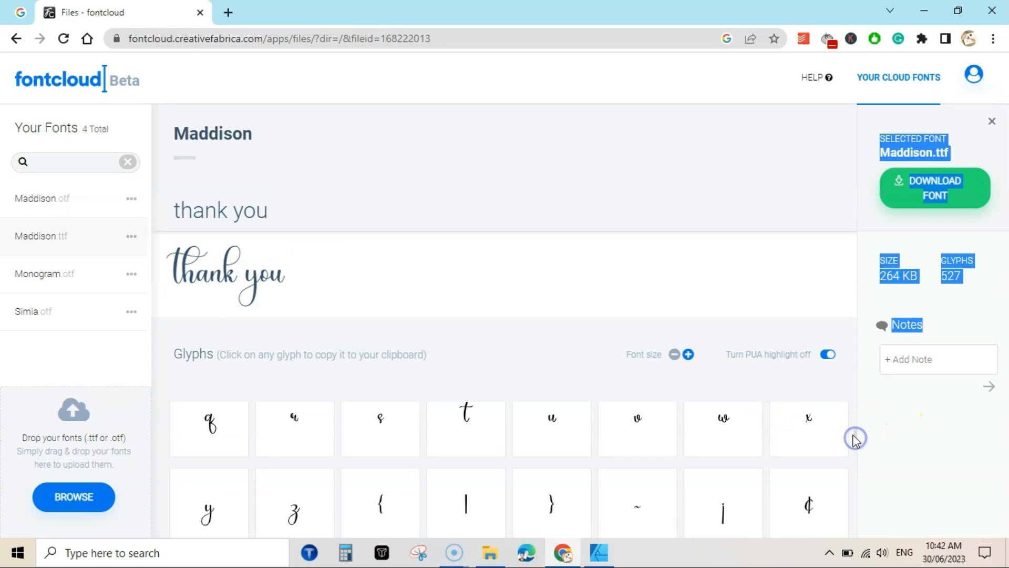
pyautogui.press('f11')
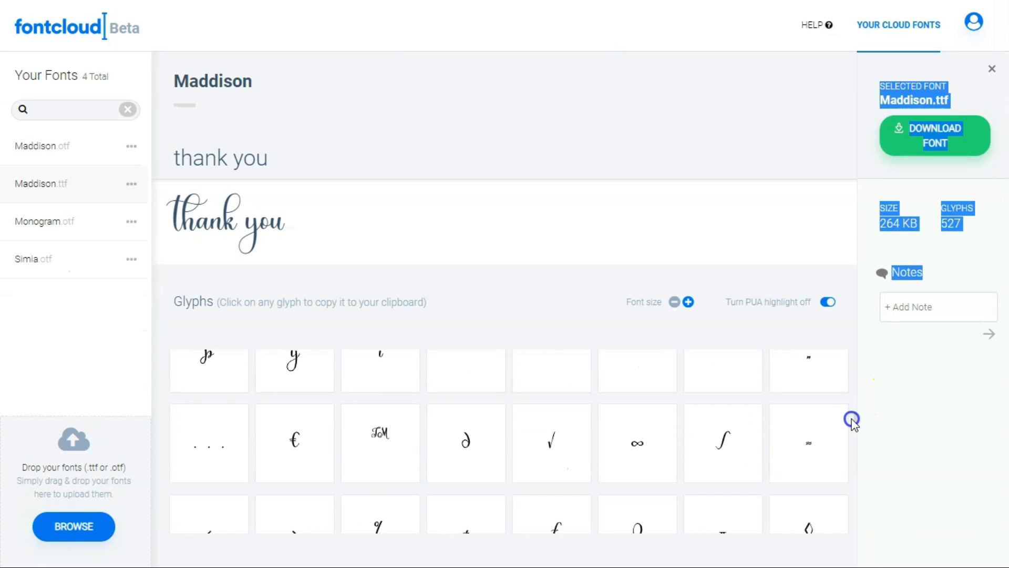
pyautogui.scroll(-3)
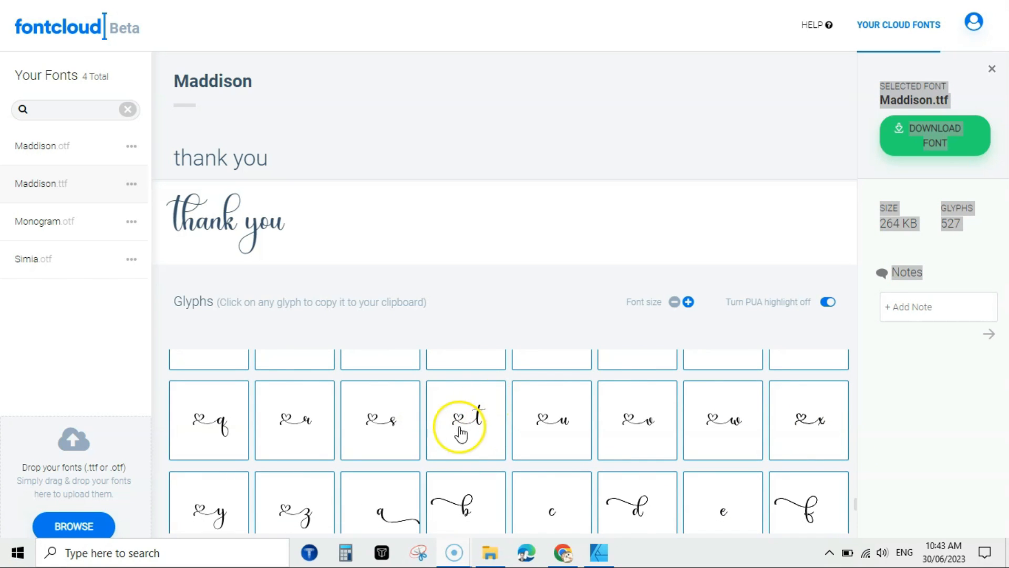
# Replace the leading t of the preview with the swash-tailed T glyph.
pyautogui.click(466, 419)
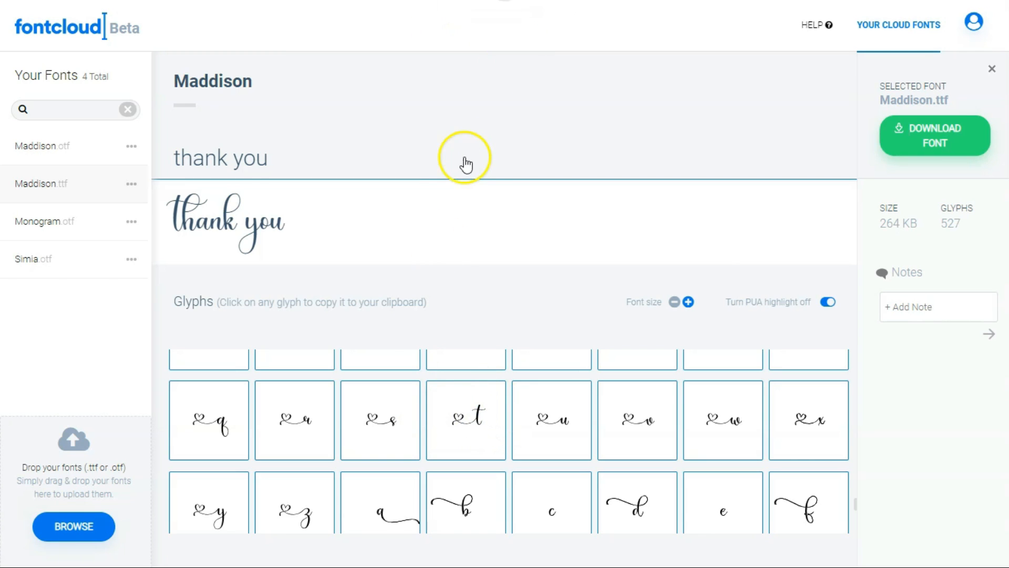
pyautogui.doubleClick(203, 158)
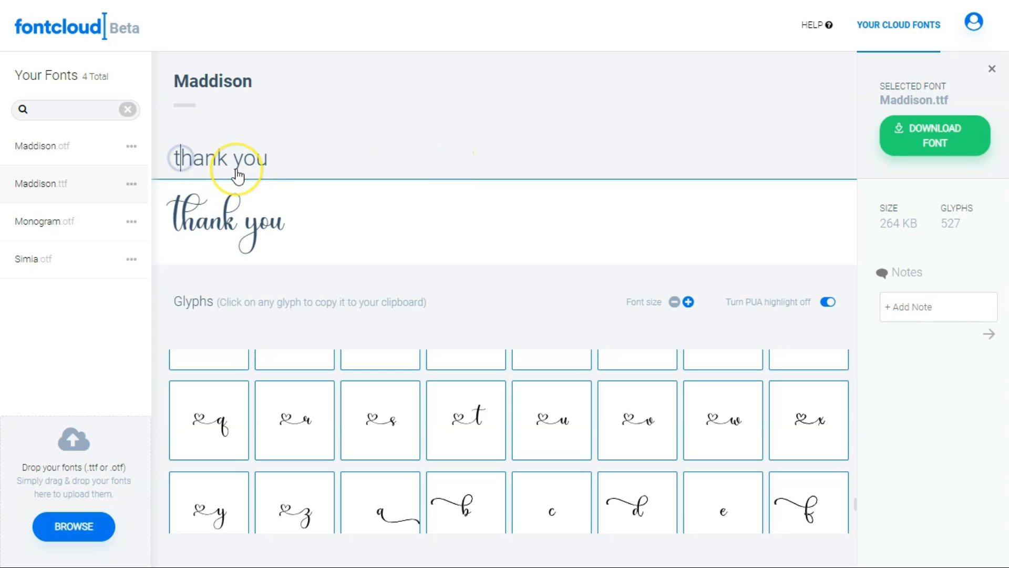
pyautogui.press('Backspace')
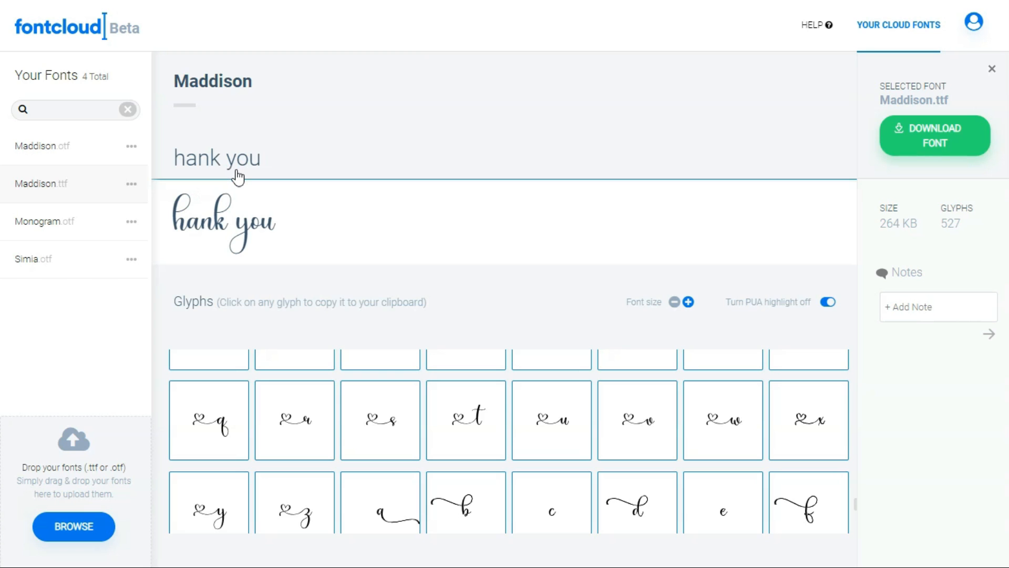
pyautogui.write('T')
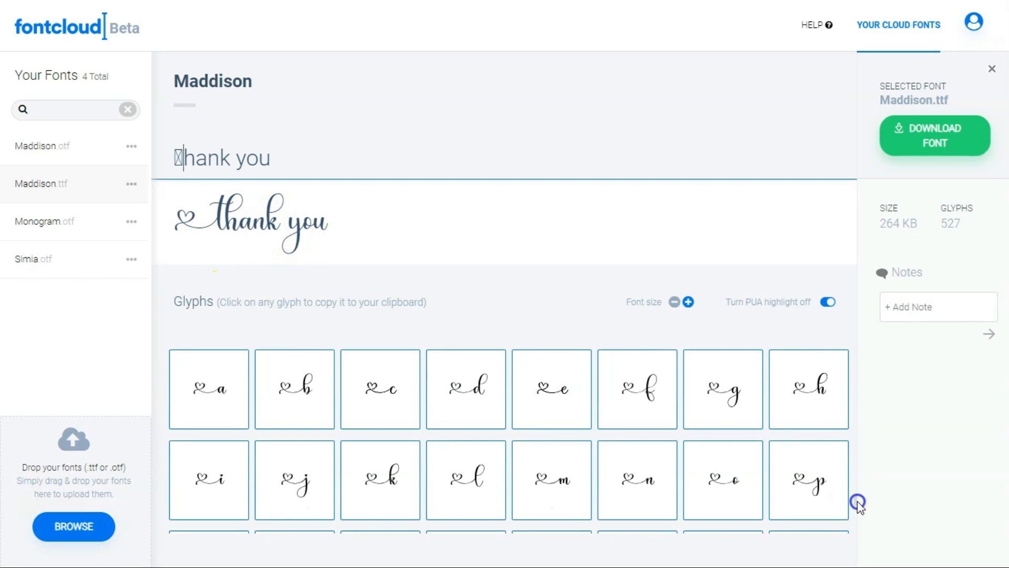
# Add the heart-tailed k glyph to the end of 'thank'.
pyautogui.scroll(-3)
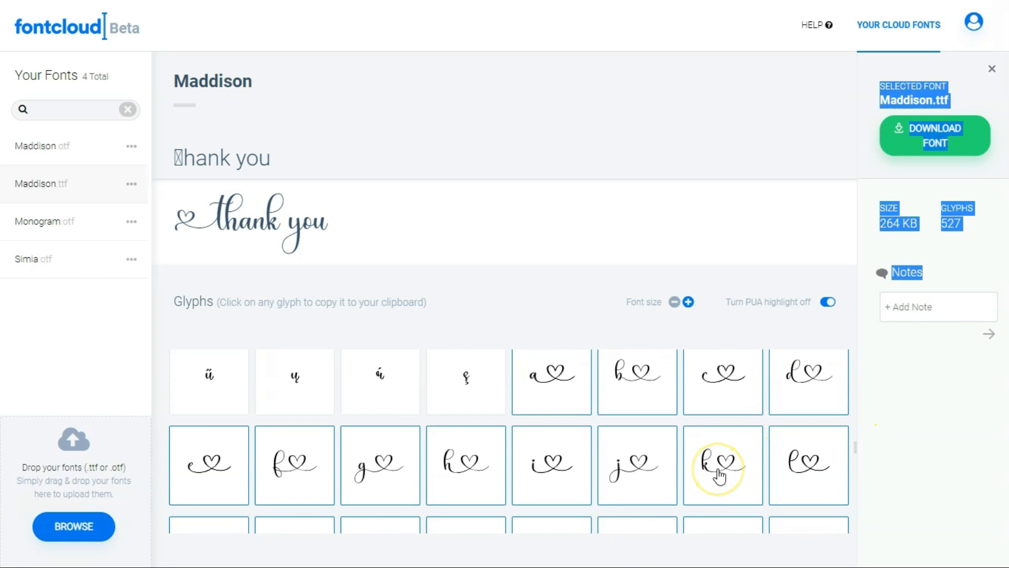
pyautogui.click(723, 464)
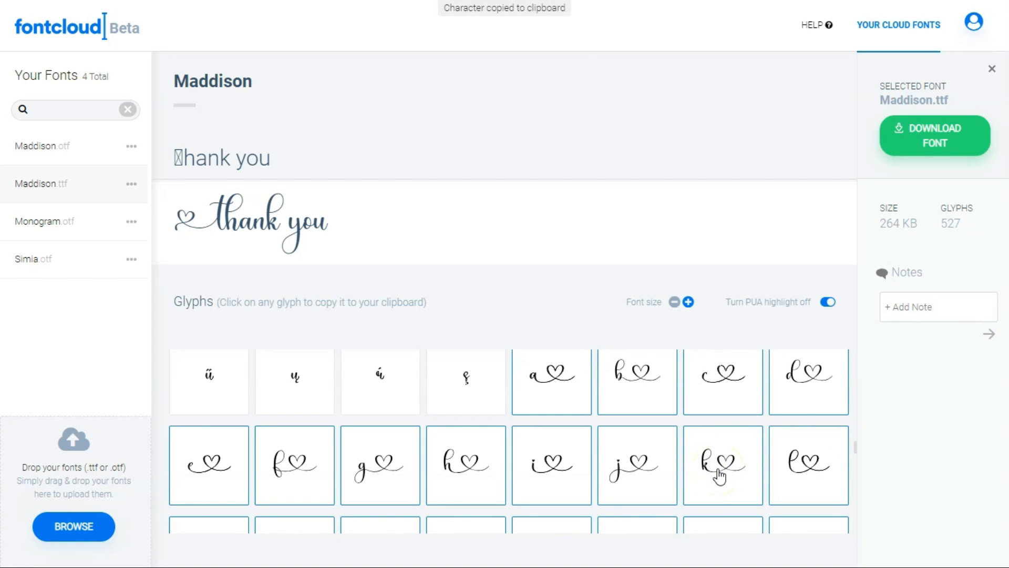
pyautogui.moveTo(609, 217)
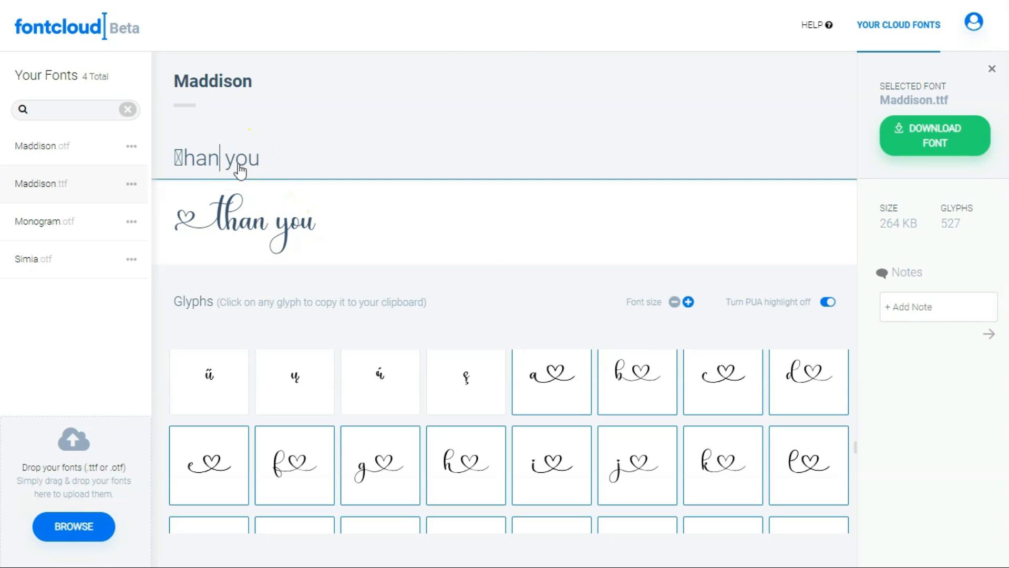
pyautogui.write('k')
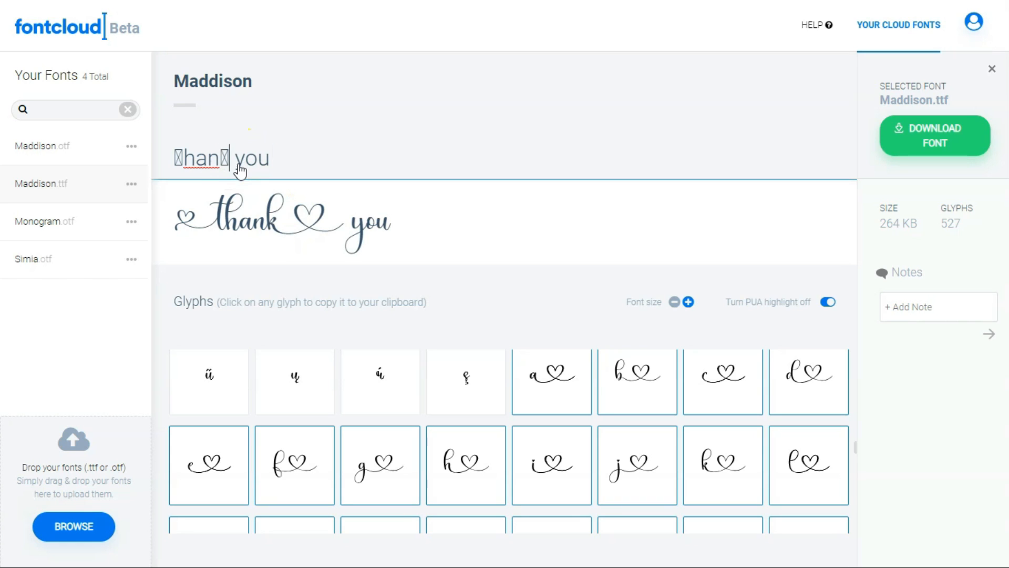
pyautogui.moveTo(419, 243)
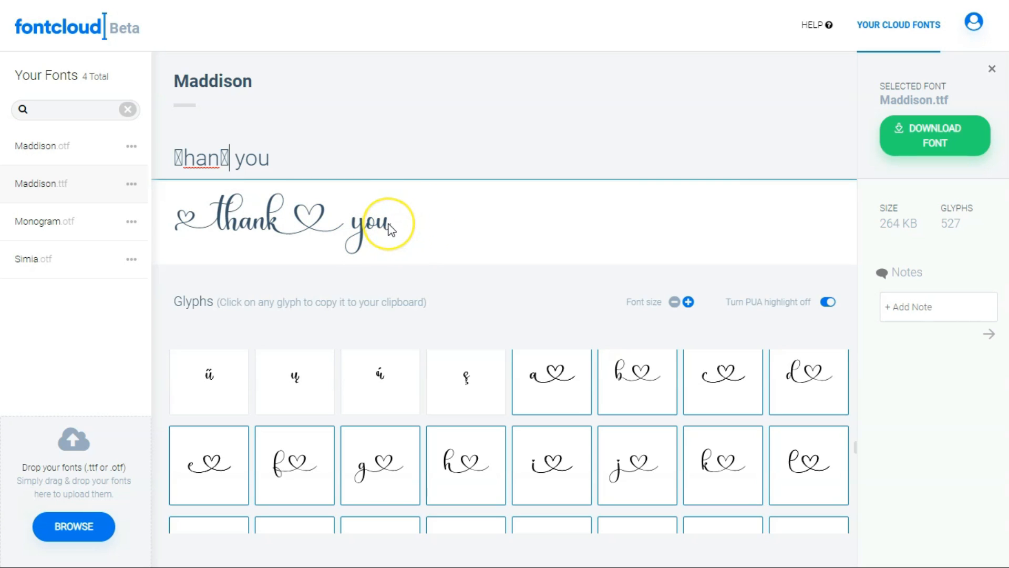
pyautogui.moveTo(775, 435)
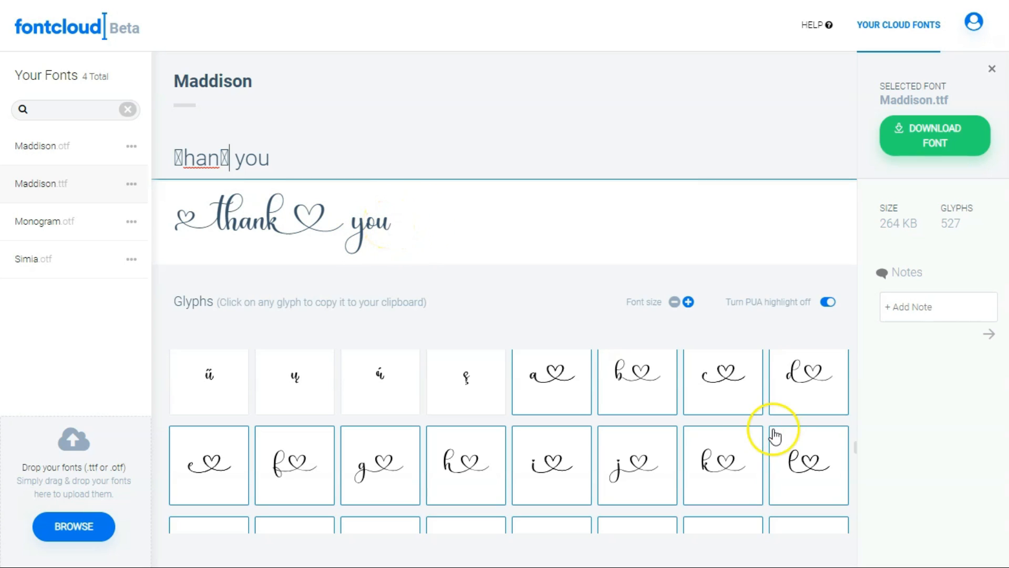
pyautogui.moveTo(861, 449)
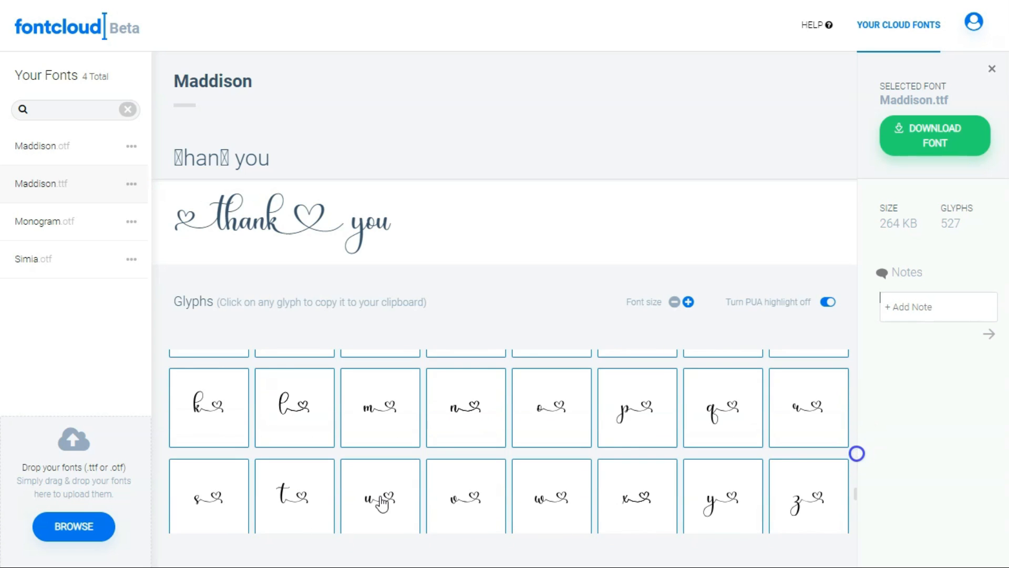
# Paste the heart-tailed u at the end of 'you' and select the whole sample text.
pyautogui.click(379, 499)
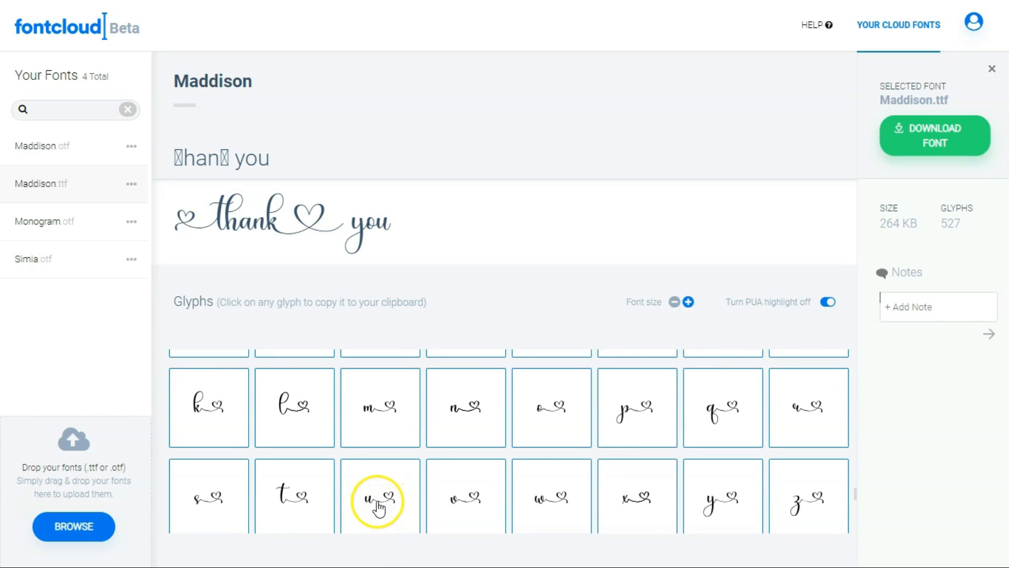
pyautogui.click(379, 496)
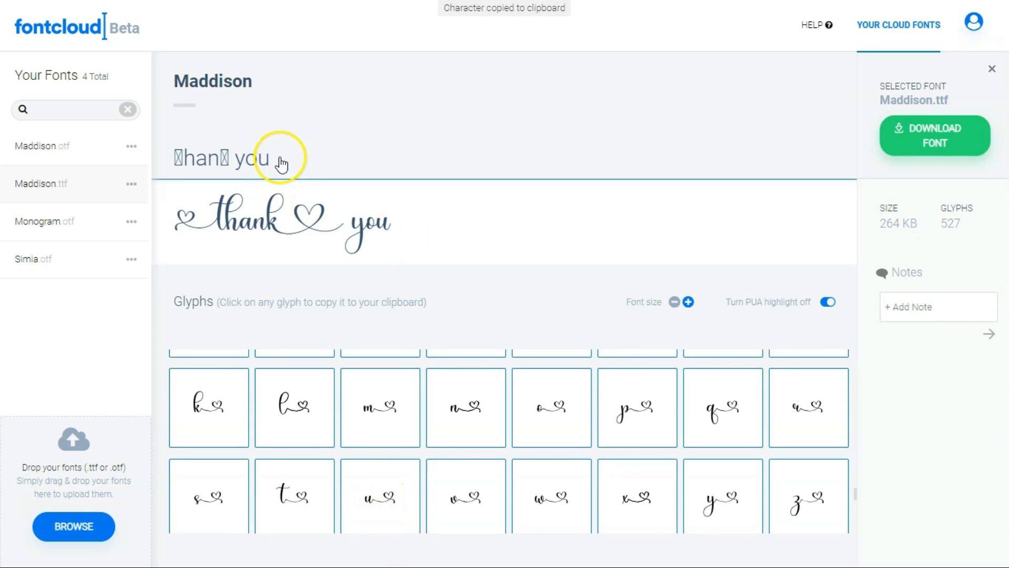
pyautogui.doubleClick(253, 159)
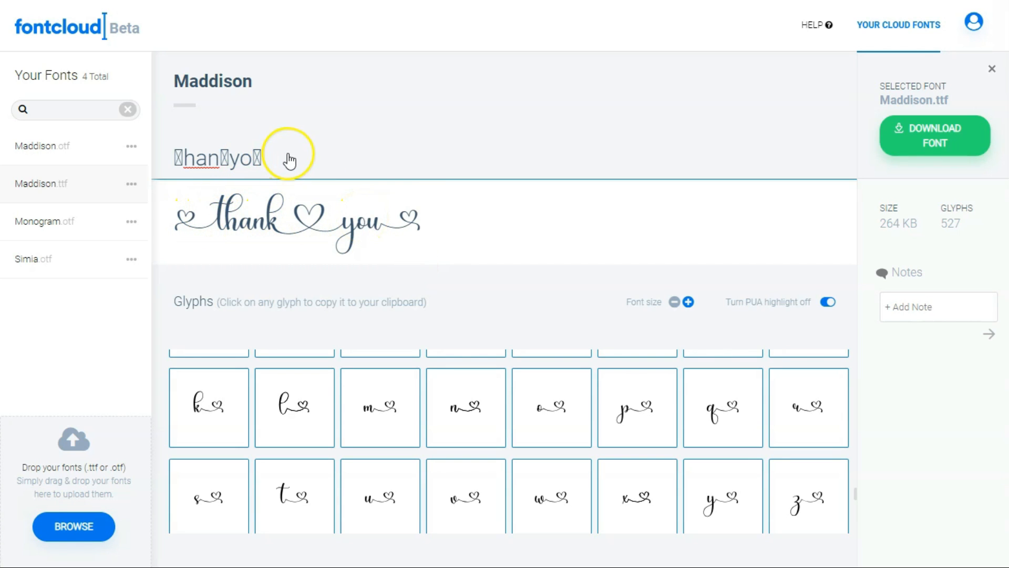
pyautogui.tripleClick(218, 157)
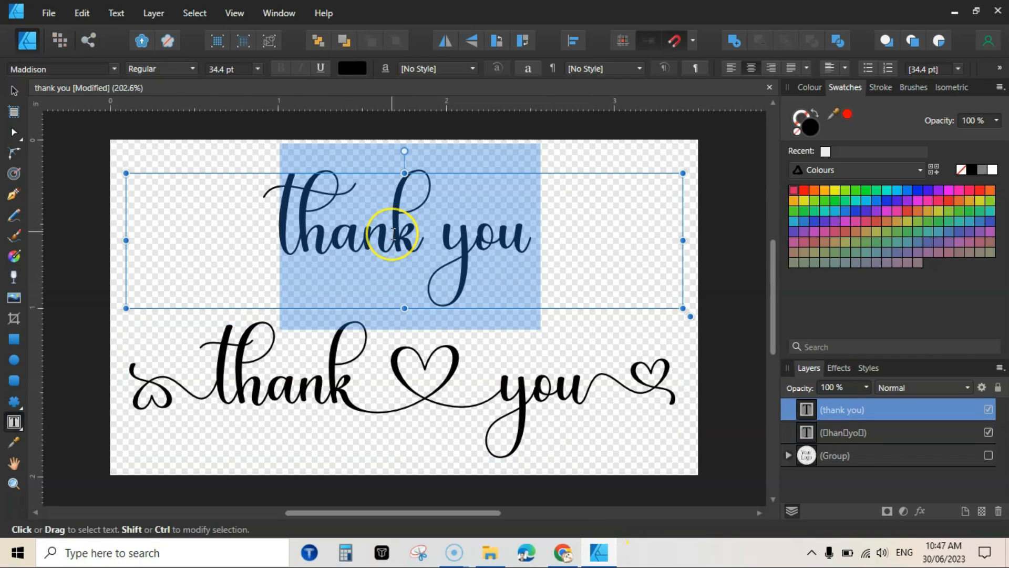
# Paste the heart-swash 'thank you' over the upper line and size it to 30 pt.
pyautogui.press('ctrl+v')
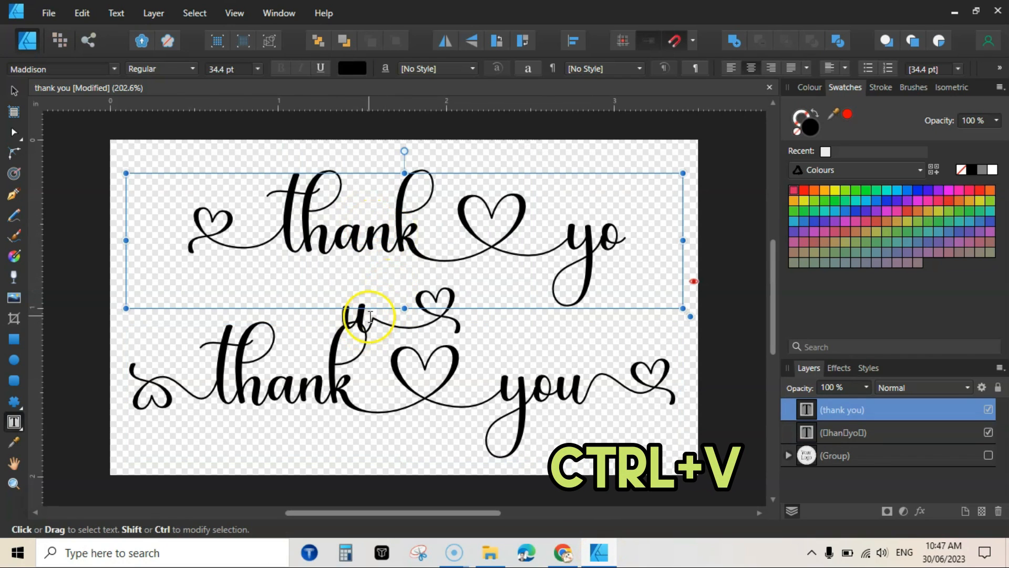
pyautogui.click(256, 69)
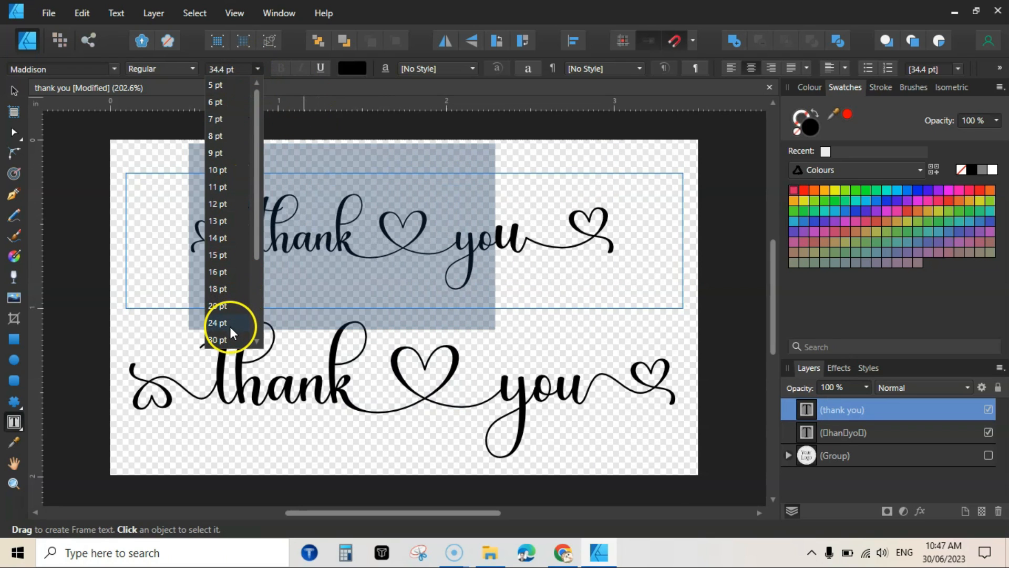
pyautogui.click(218, 339)
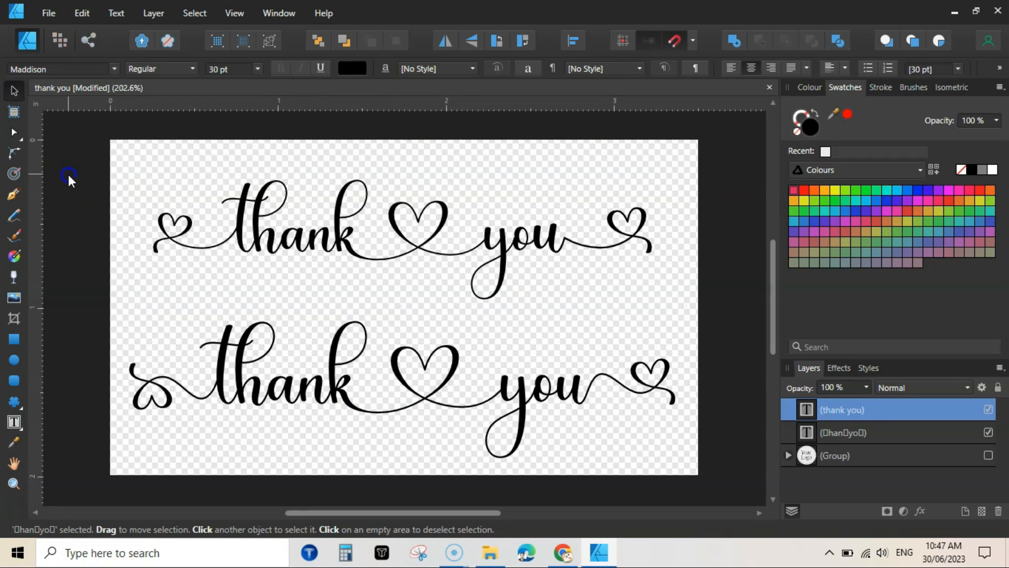
pyautogui.click(71, 181)
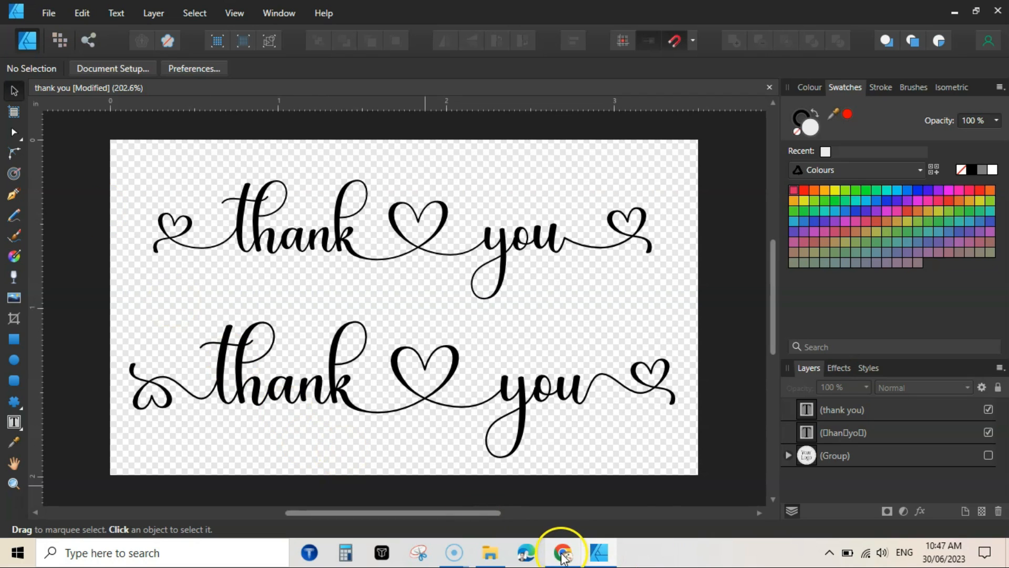
# Back in Fontcloud, replace the sample text with 'notebook' using a swash decorative glyph.
pyautogui.click(562, 552)
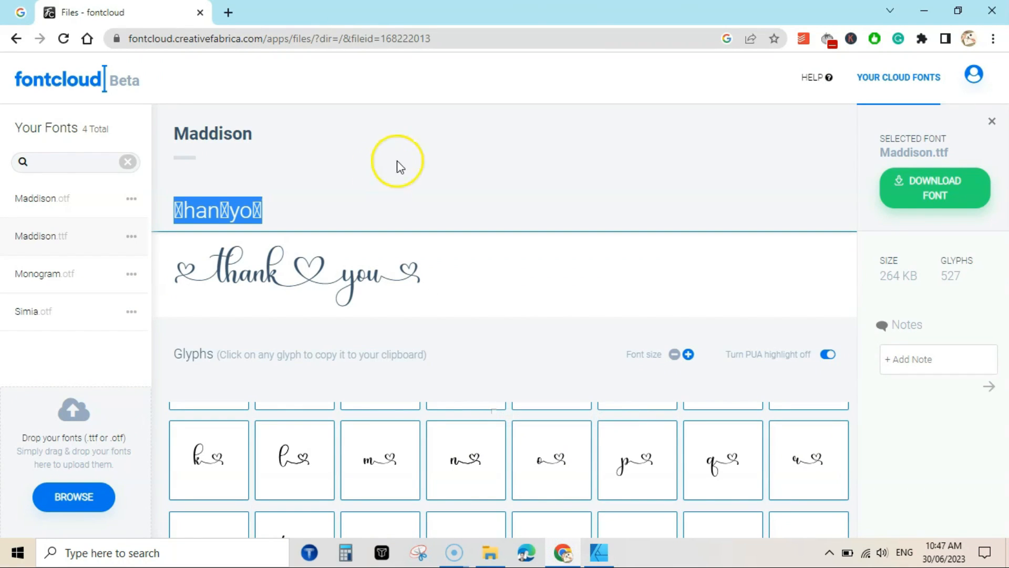
pyautogui.moveTo(396, 376)
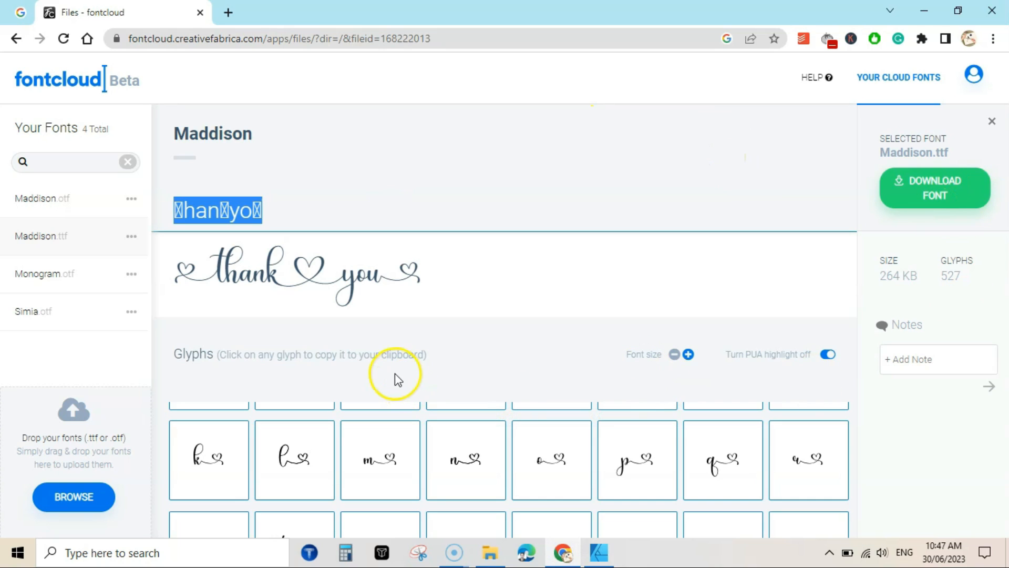
pyautogui.moveTo(695, 453)
pyautogui.write('▯otebook')
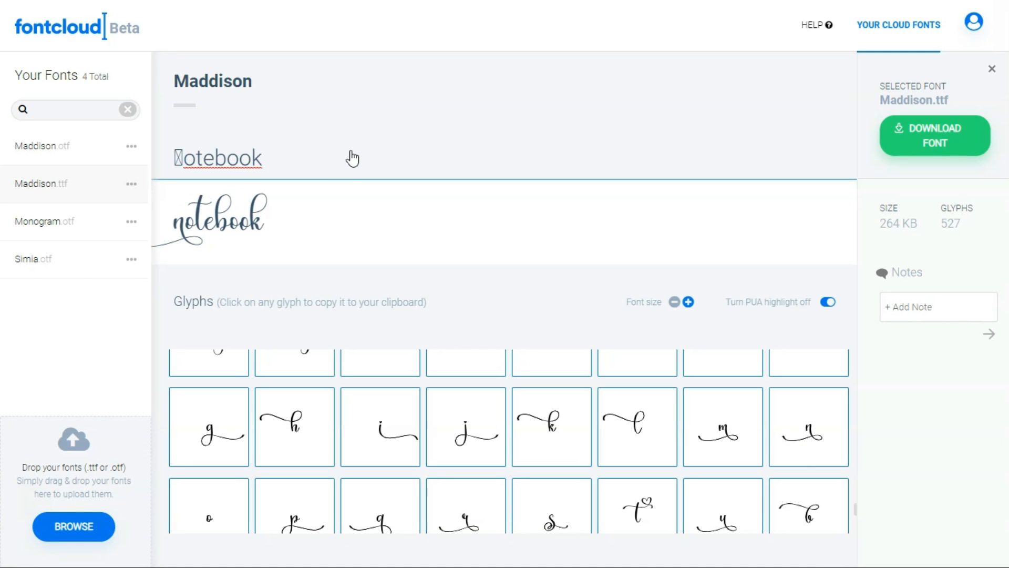
pyautogui.tripleClick(218, 158)
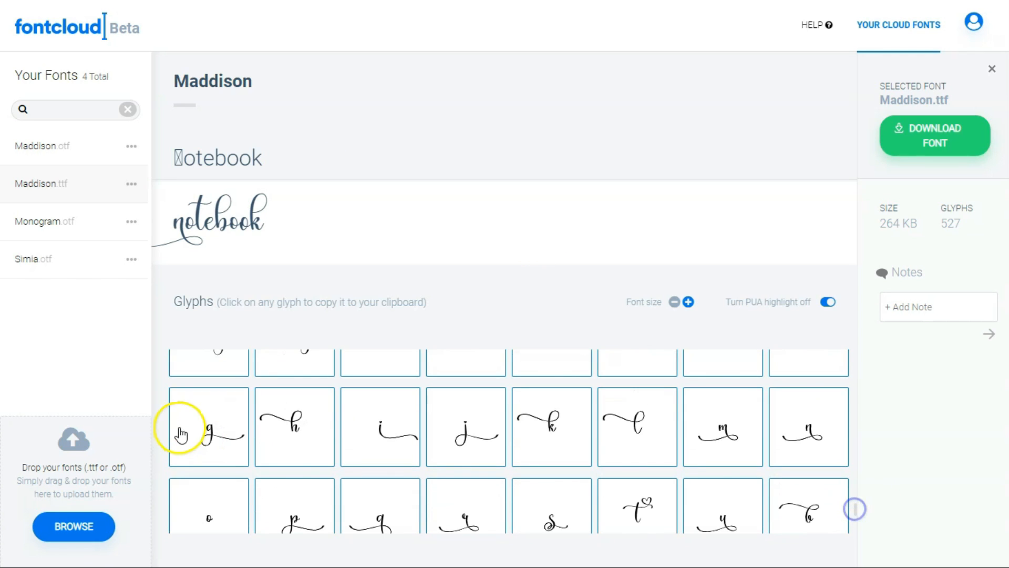
pyautogui.click(548, 427)
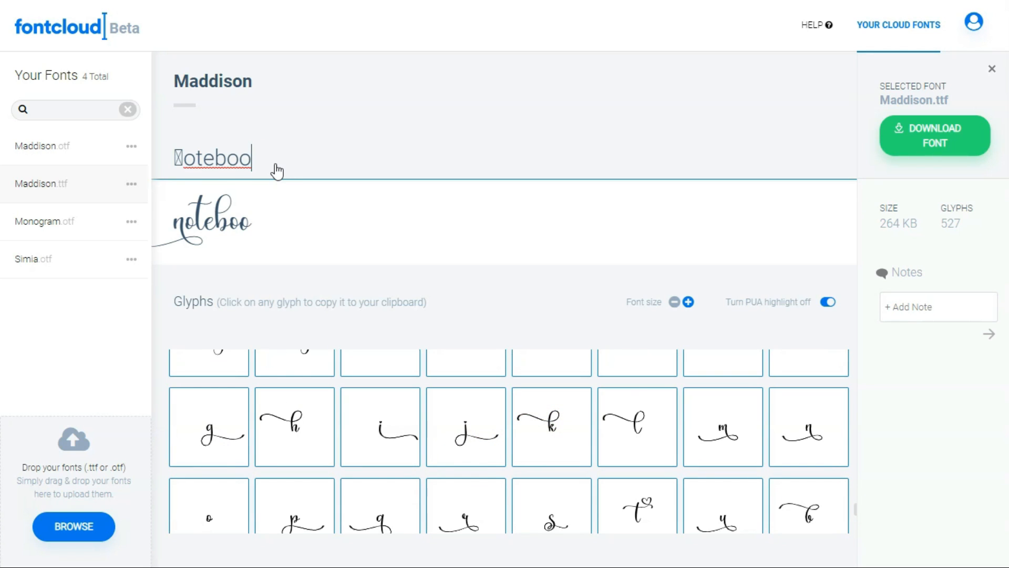
pyautogui.write('k')
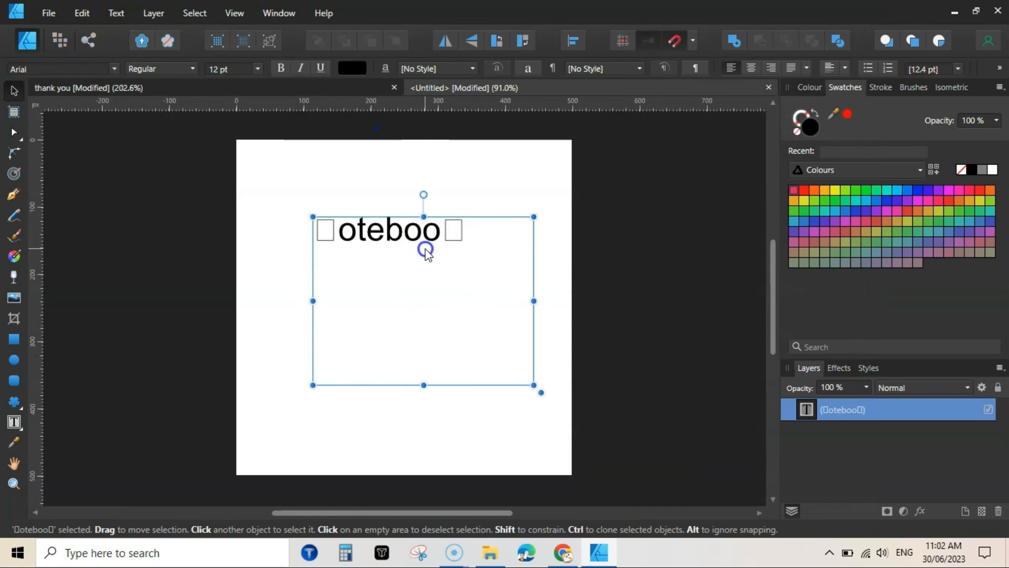
# Apply the Maddison font to the pasted 'notebook' text.
pyautogui.write('madd')
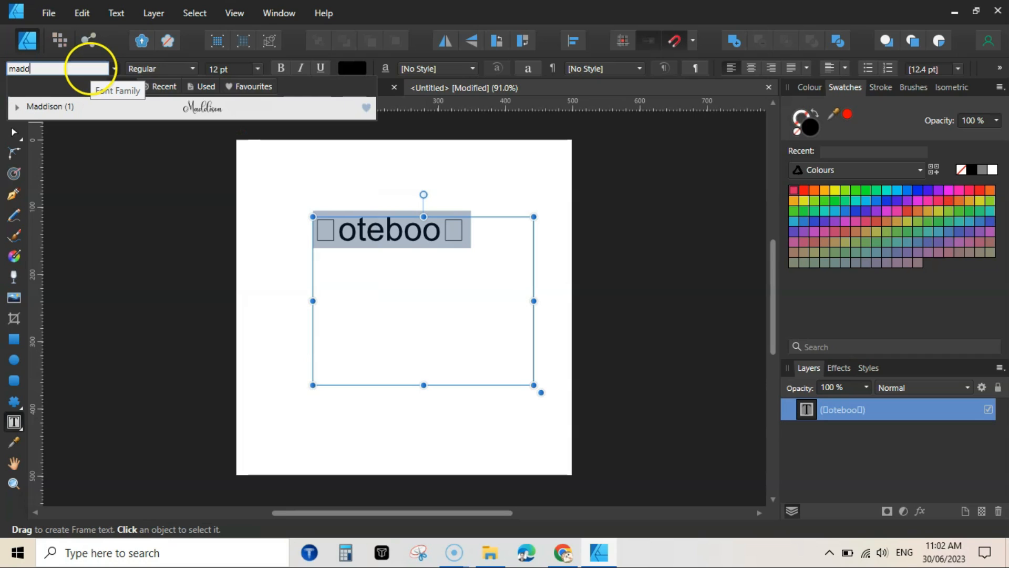
pyautogui.click(50, 106)
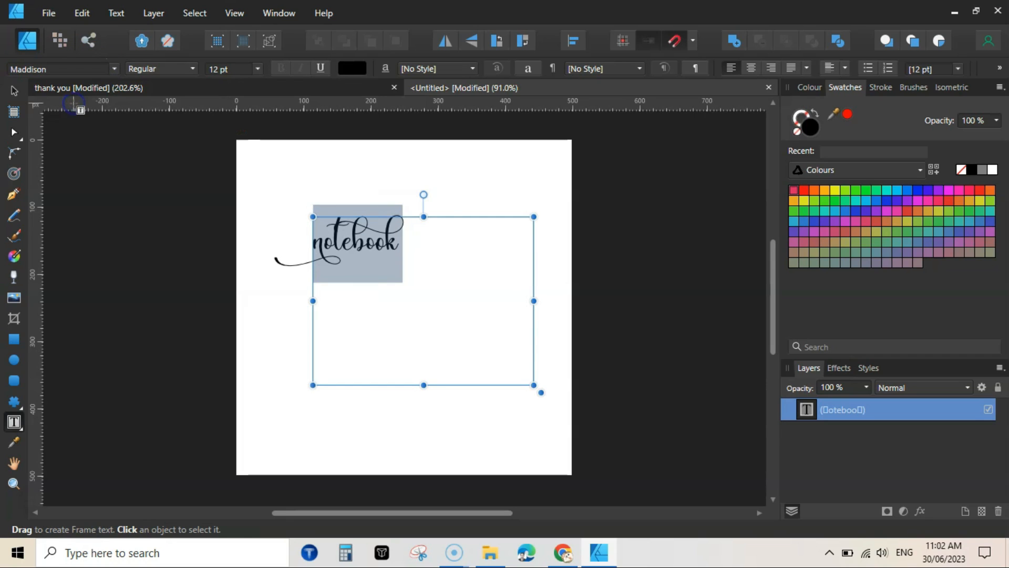
pyautogui.click(418, 252)
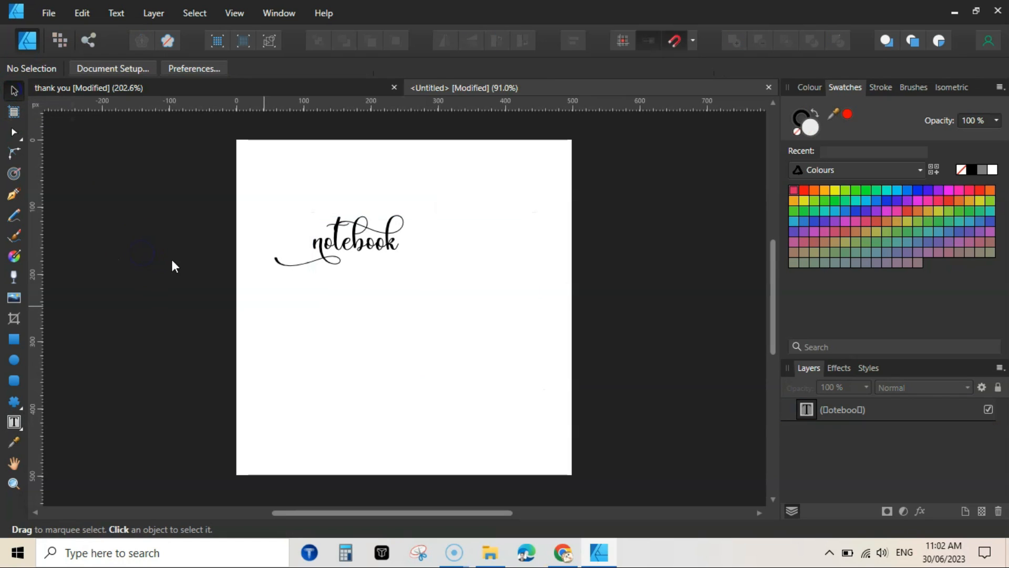
# Enlarge the 'notebook' text and move it toward the page centre.
pyautogui.click(338, 241)
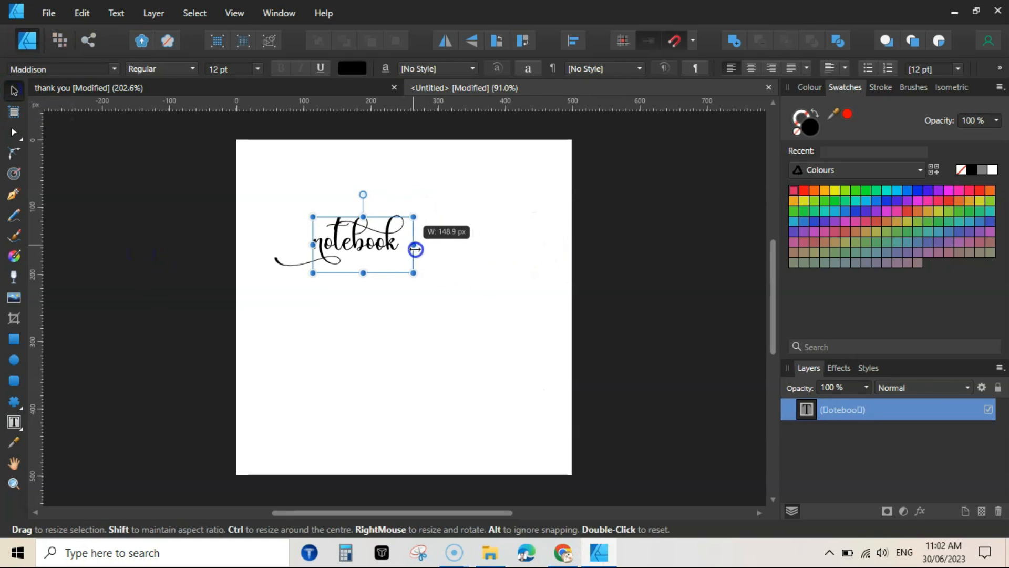
pyautogui.moveTo(414, 249); pyautogui.dragTo(527, 364)
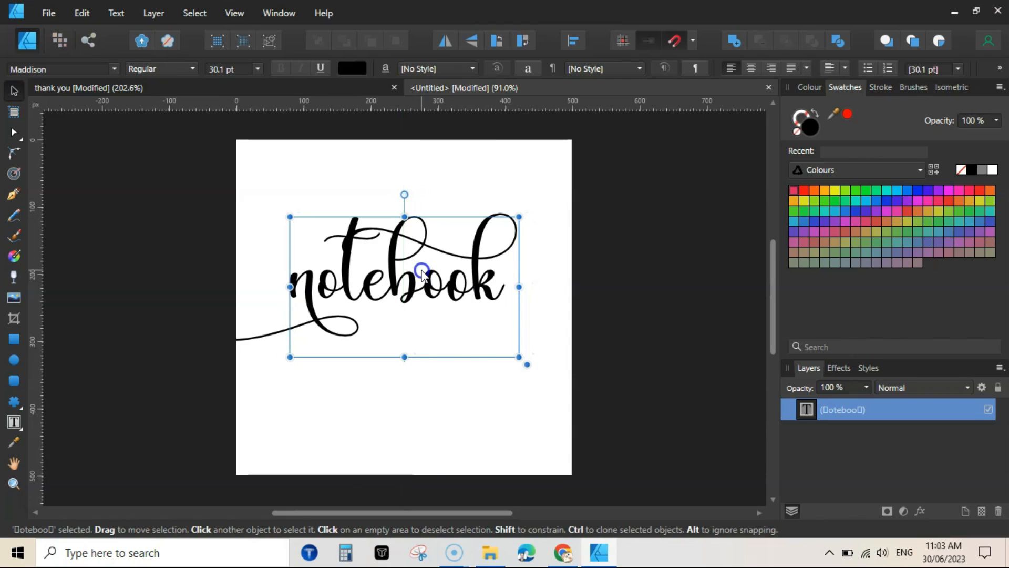
pyautogui.moveTo(421, 270); pyautogui.dragTo(444, 317)
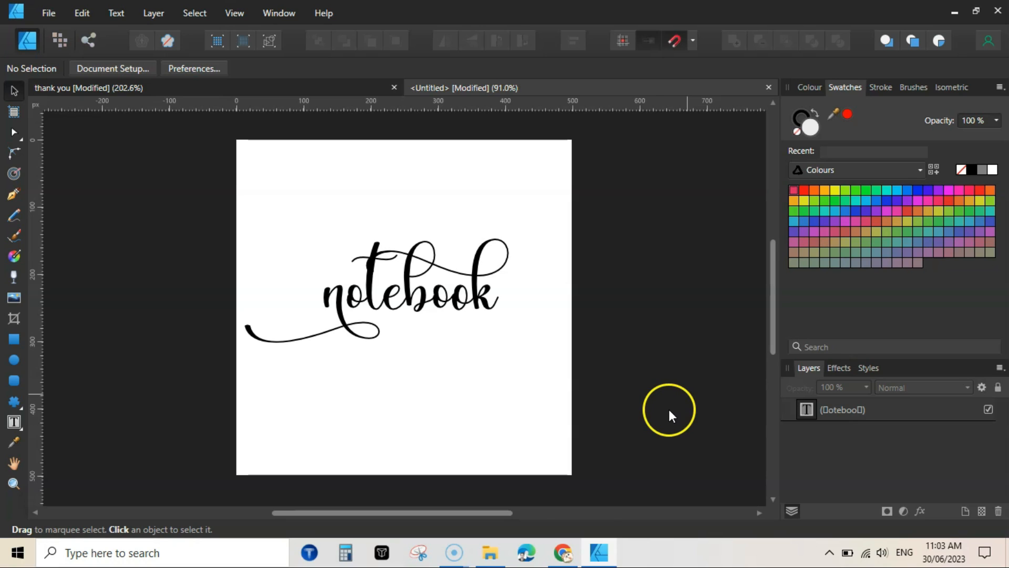
pyautogui.moveTo(562, 553)
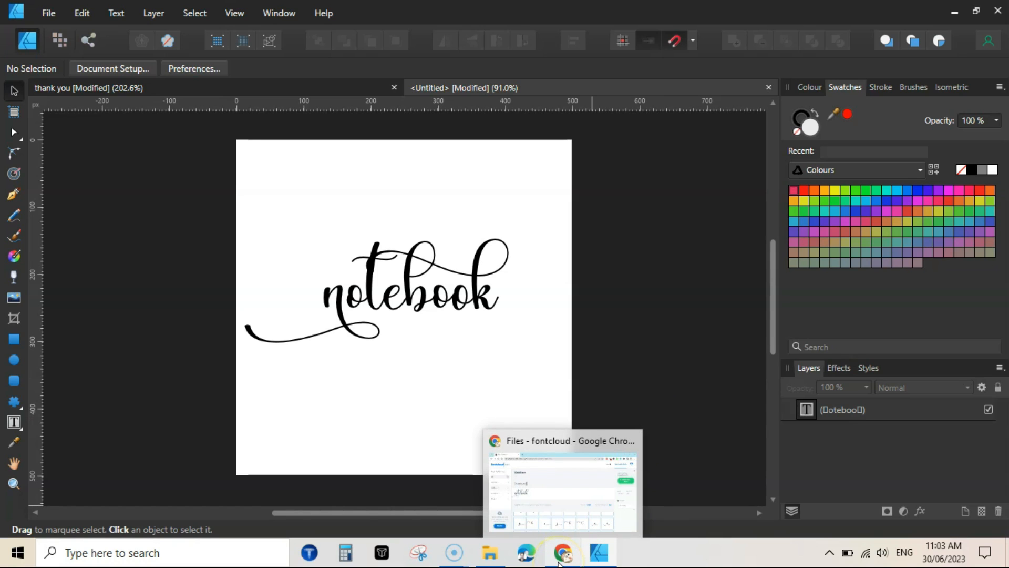
pyautogui.moveTo(585, 219)
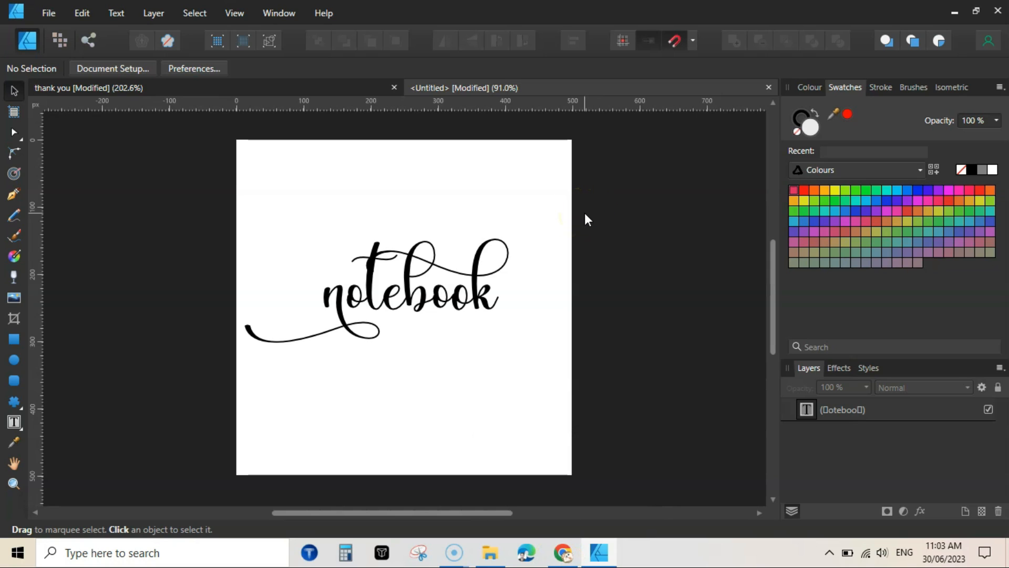